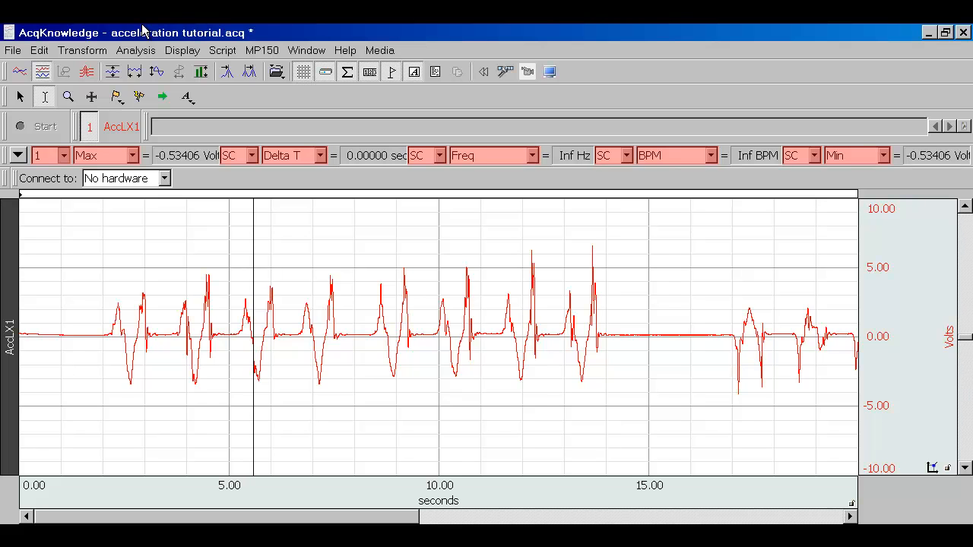
pyautogui.moveTo(41, 52)
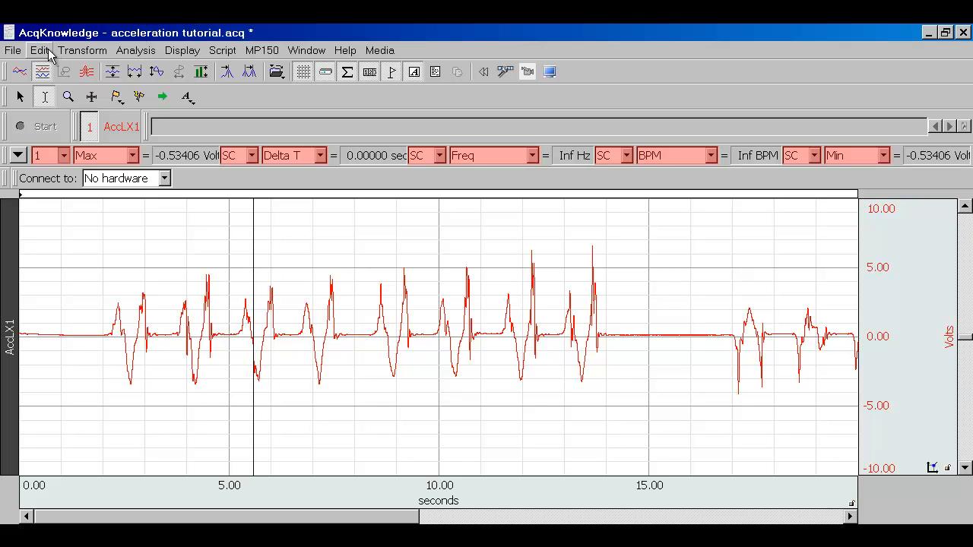
# Step: Duplicate the AcqLX1 acceleration channel into a second, blue channel below the original
pyautogui.click(39, 50)
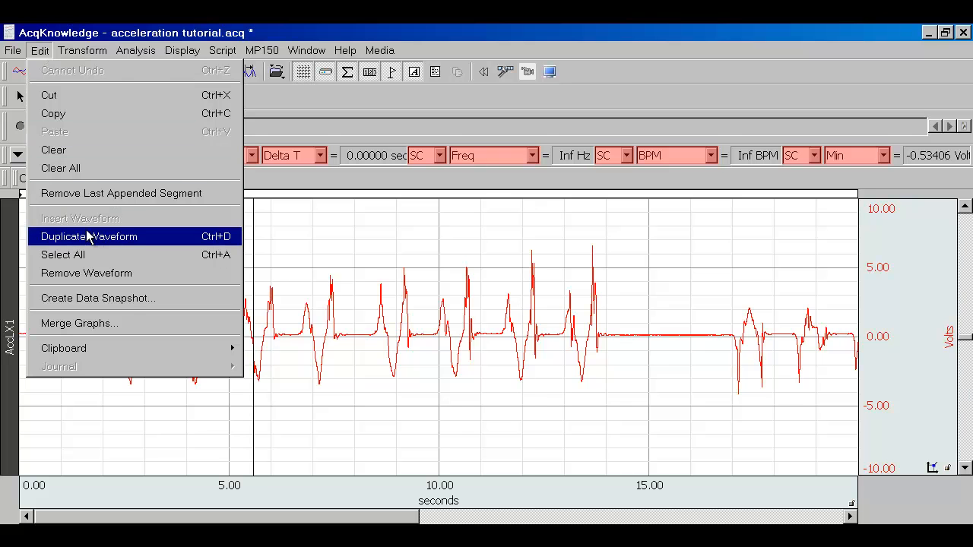
pyautogui.click(88, 237)
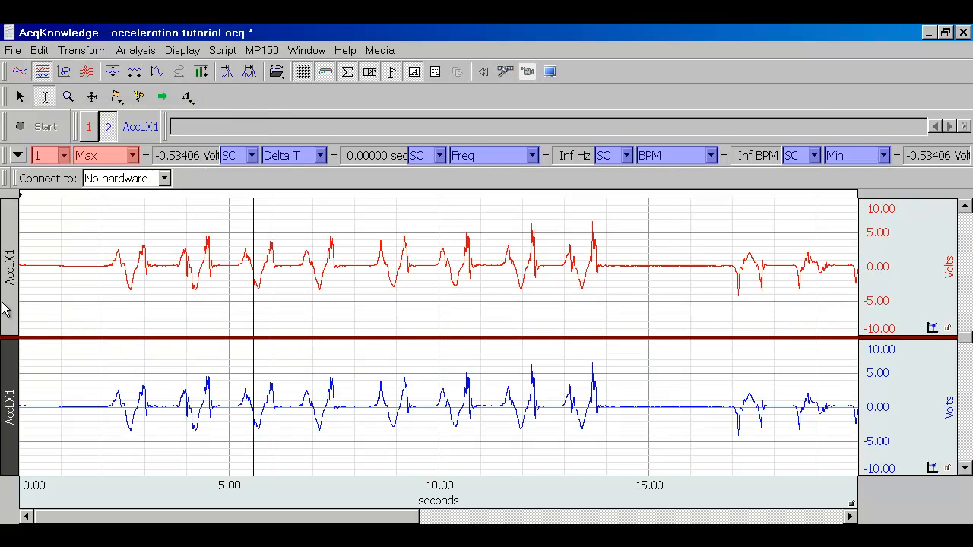
pyautogui.click(82, 51)
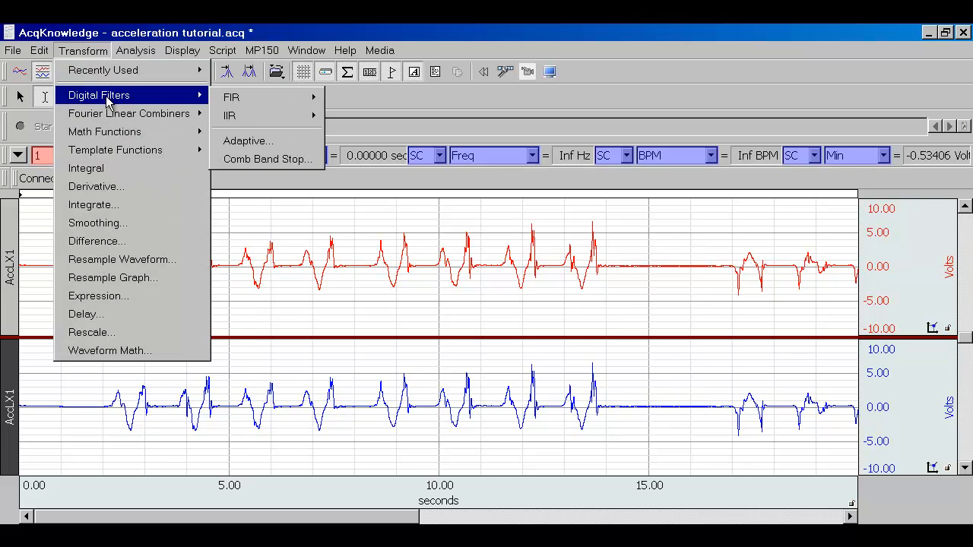
# Step: Apply a fixed 0.1 Hz IIR high-pass filter to blue channel 2
pyautogui.click(228, 115)
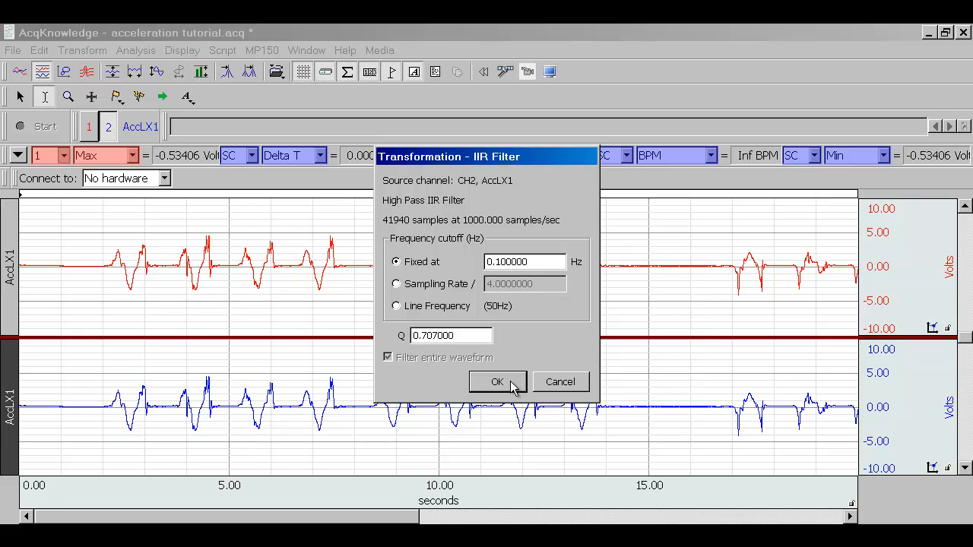
pyautogui.click(498, 381)
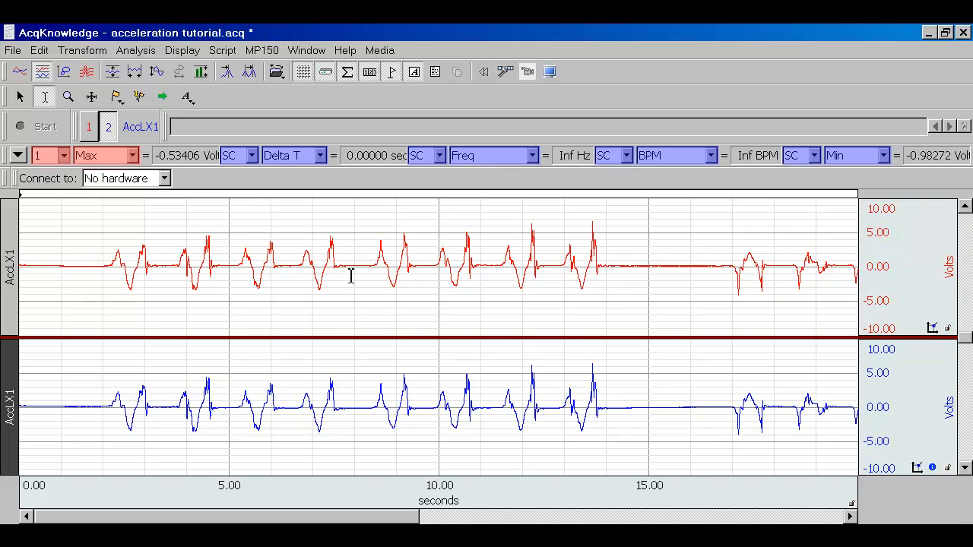
pyautogui.moveTo(374, 364)
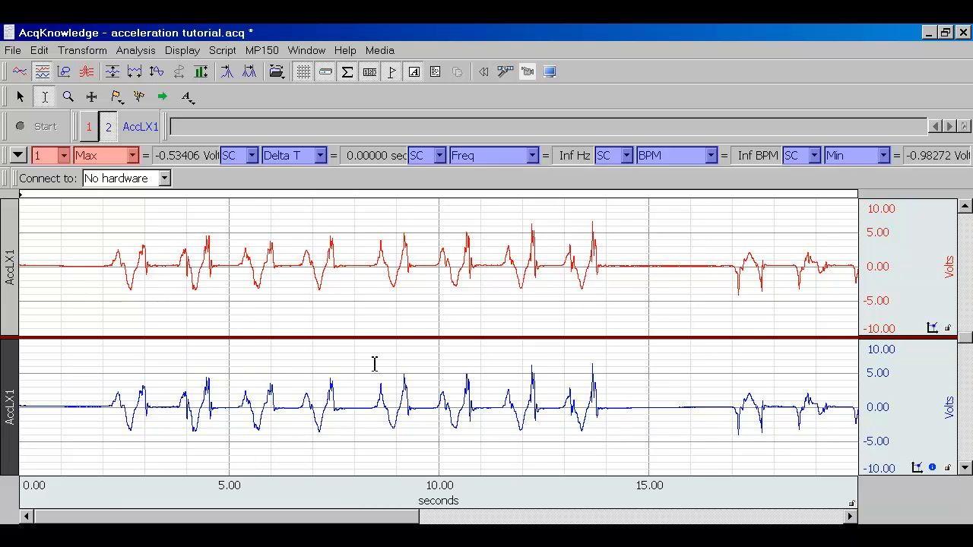
pyautogui.moveTo(373, 414)
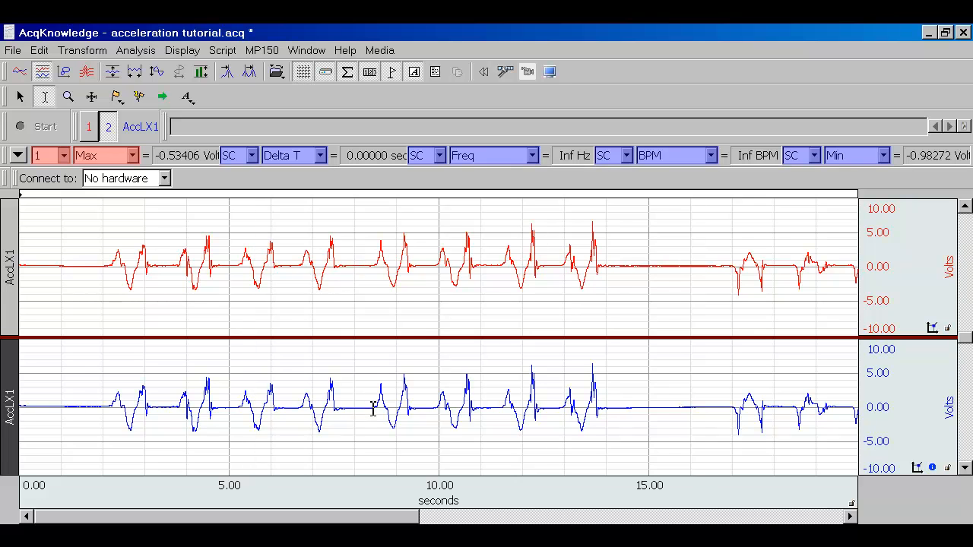
pyautogui.moveTo(411, 365)
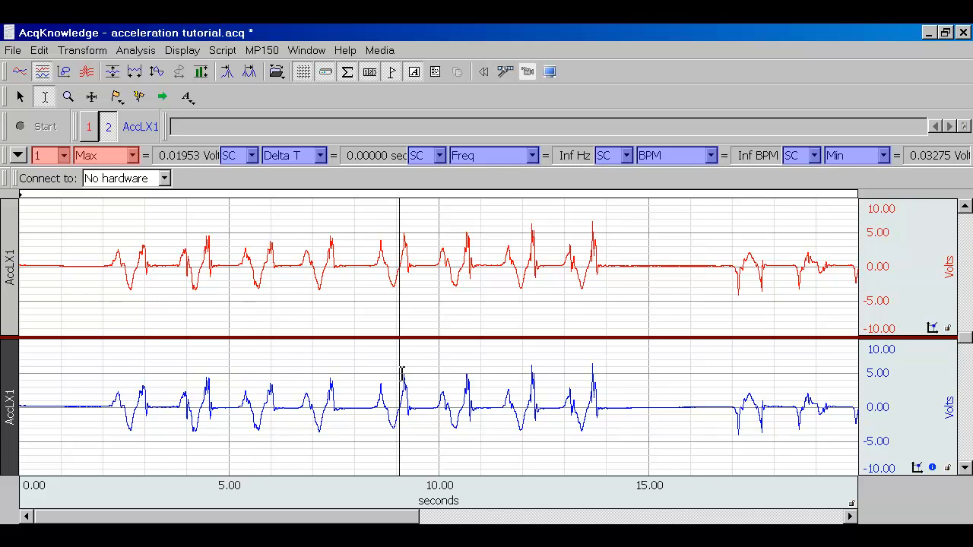
# Step: Select a span over the 9-second peak and read Max for channels 1 and 2
pyautogui.moveTo(399, 266); pyautogui.dragTo(407, 266)
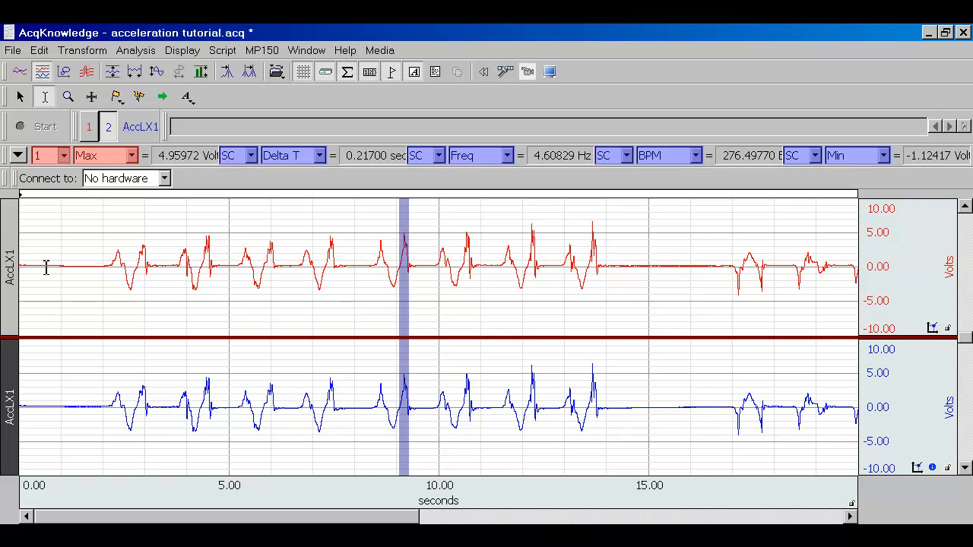
pyautogui.moveTo(299, 267)
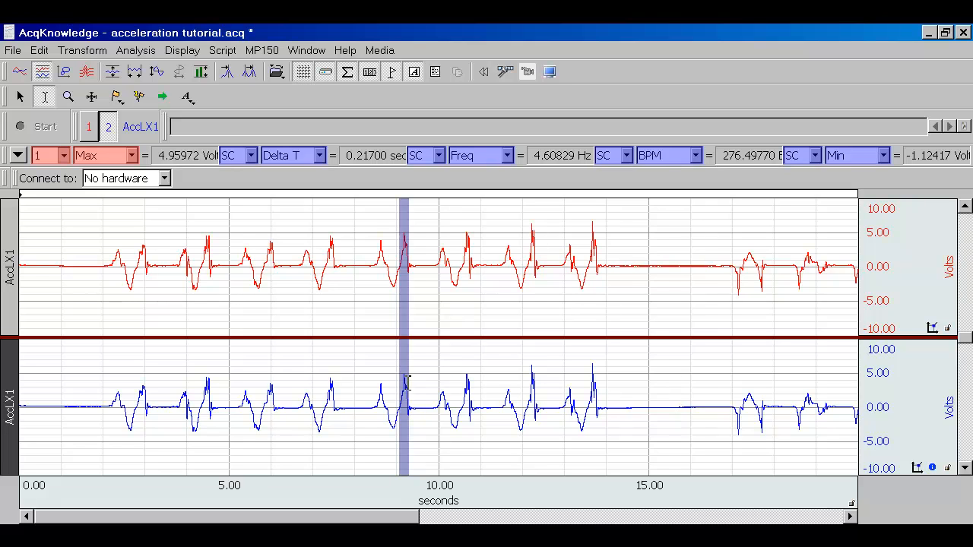
pyautogui.moveTo(12, 273)
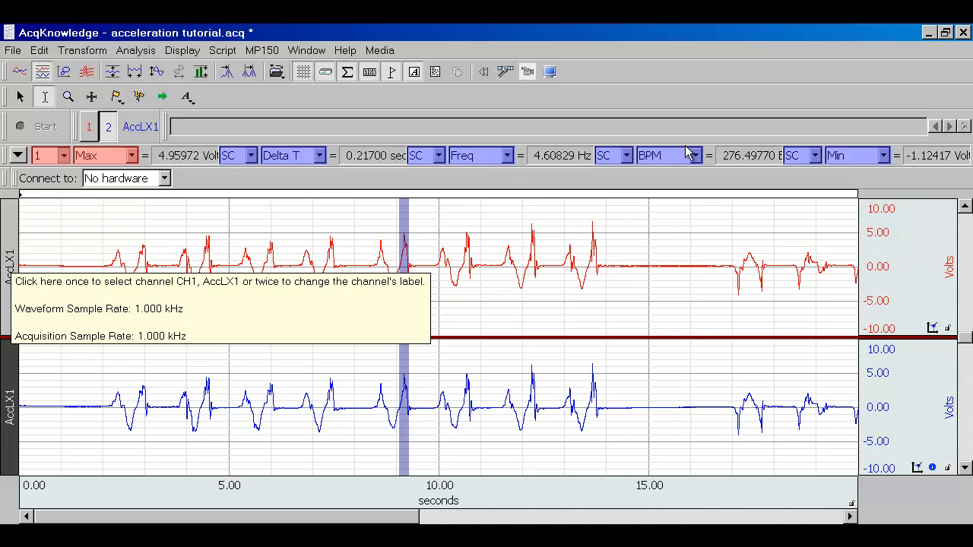
pyautogui.click(690, 155)
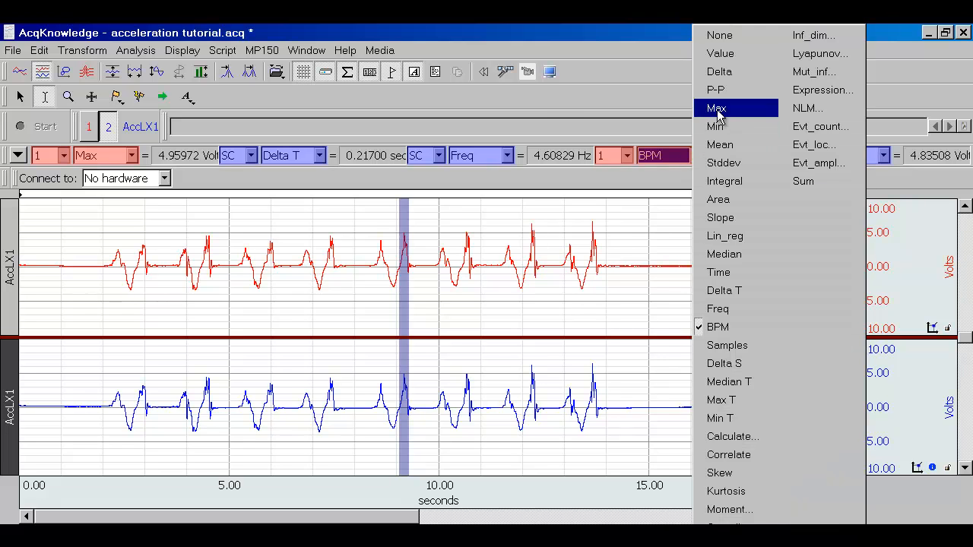
pyautogui.click(716, 108)
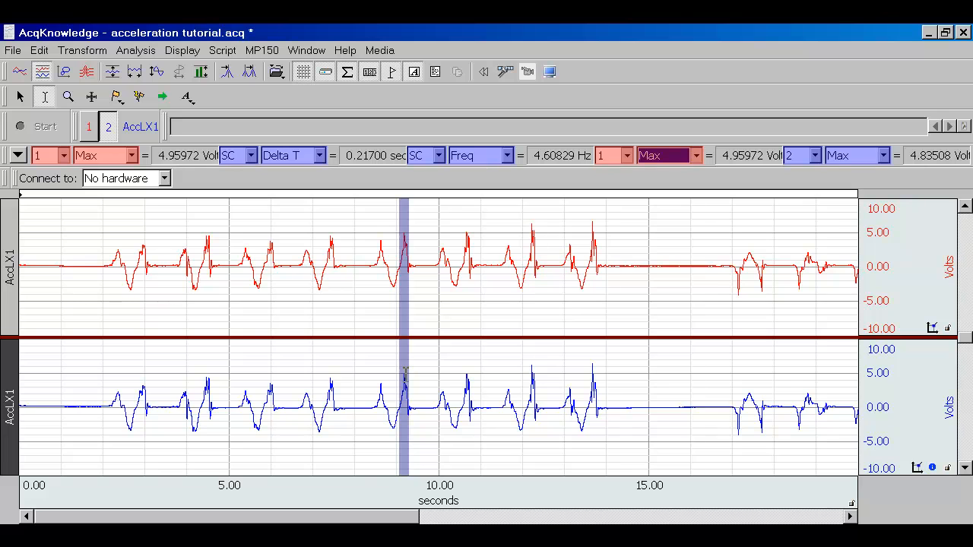
pyautogui.moveTo(935, 156)
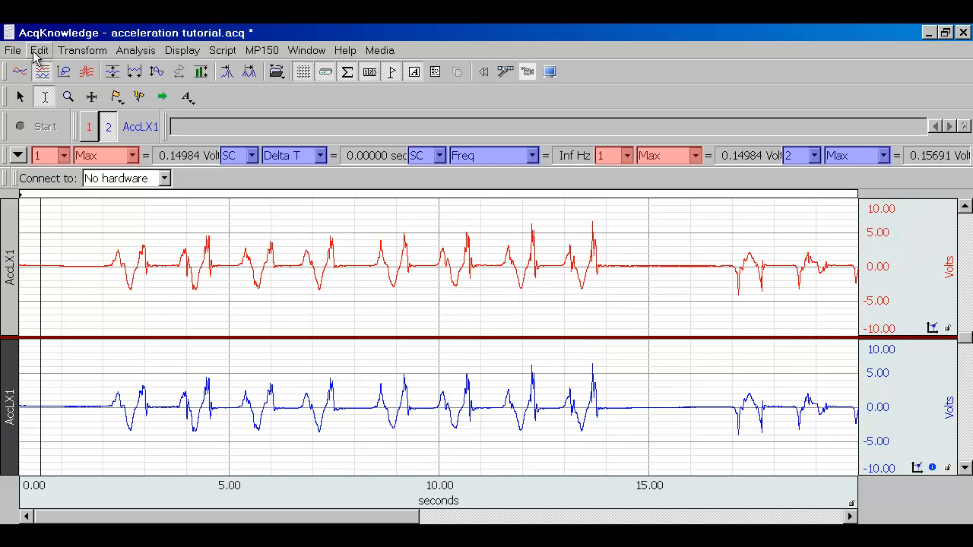
# Step: Add a green third copy of the channel, smoothed with a 100-sample mean
pyautogui.click(38, 50)
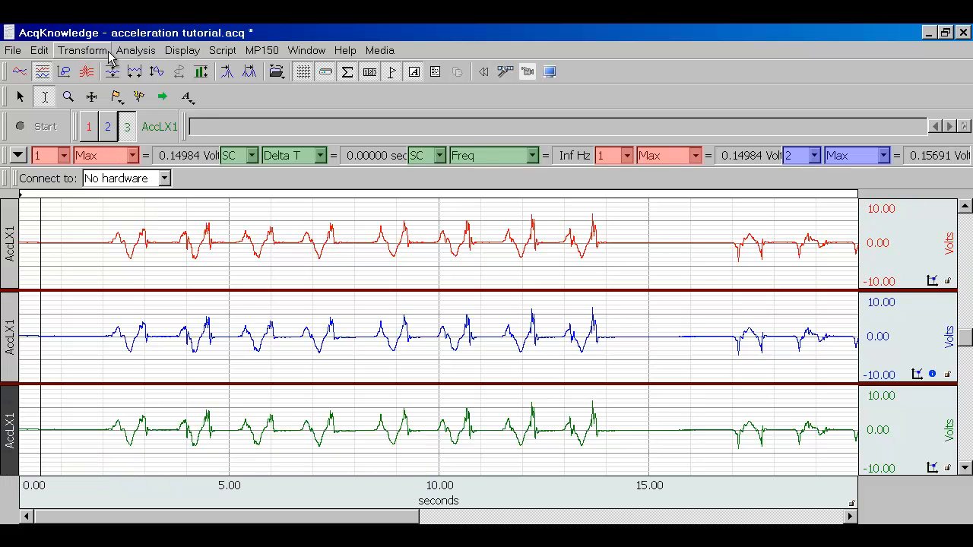
pyautogui.click(89, 51)
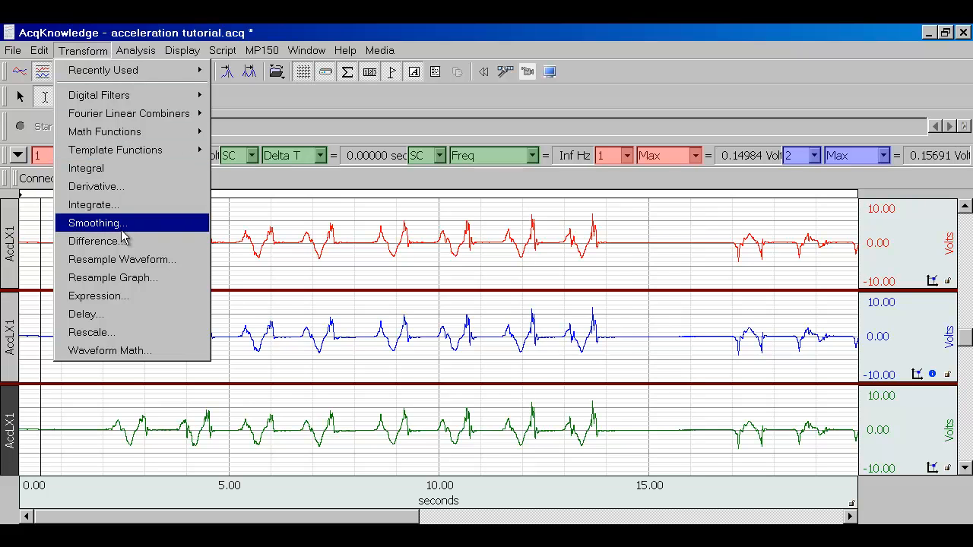
pyautogui.click(94, 222)
pyautogui.write('100')
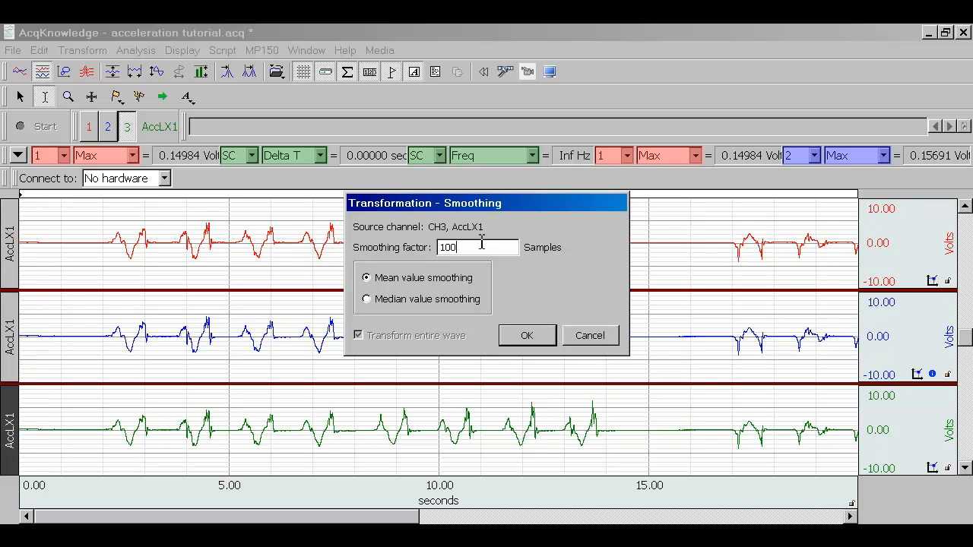
pyautogui.moveTo(480, 245)
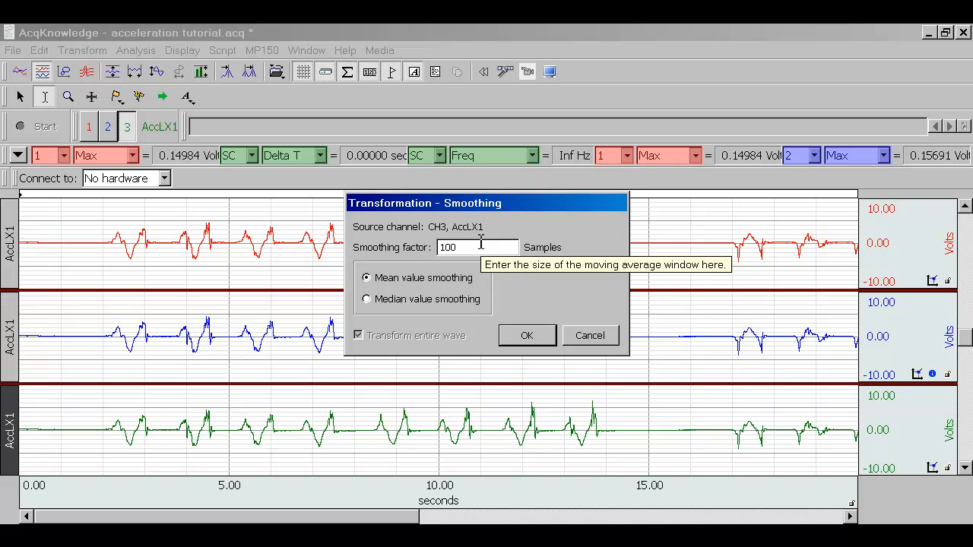
pyautogui.click(527, 335)
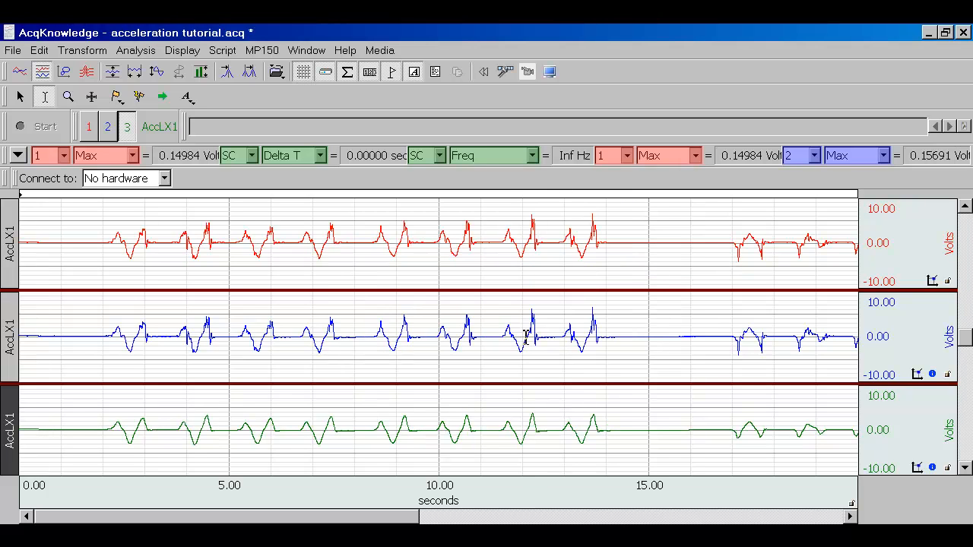
pyautogui.moveTo(503, 360)
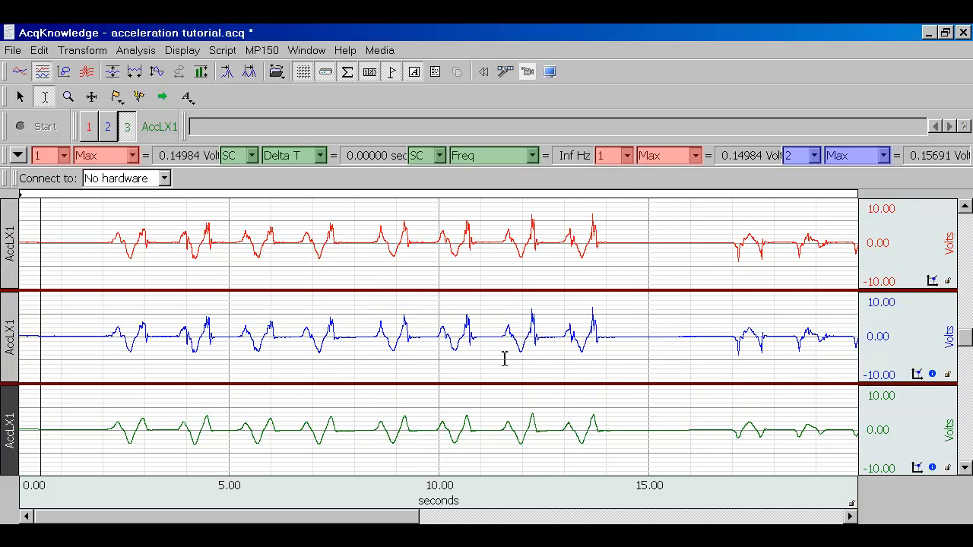
pyautogui.moveTo(531, 164)
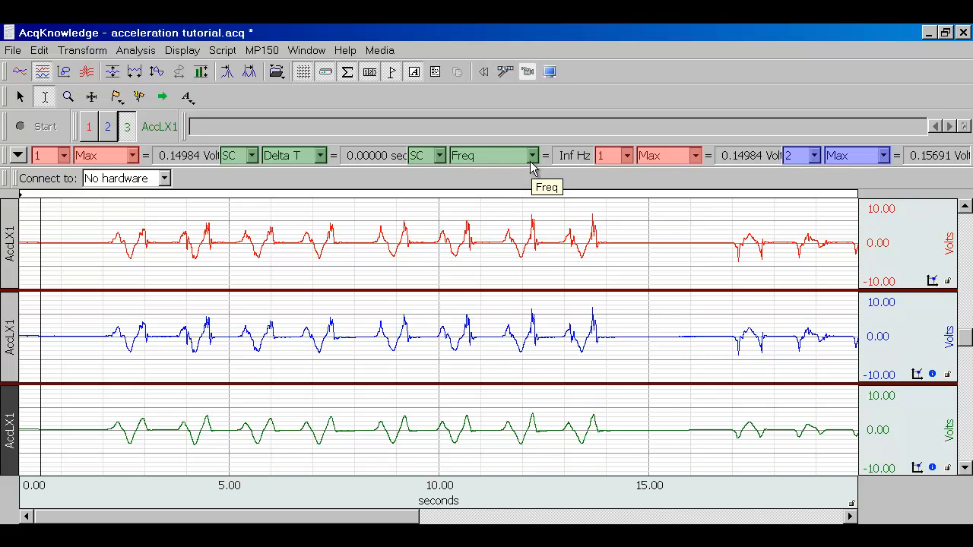
# Step: Set the third readout to channel 3 Max and check the 4.5-second peak
pyautogui.click(531, 156)
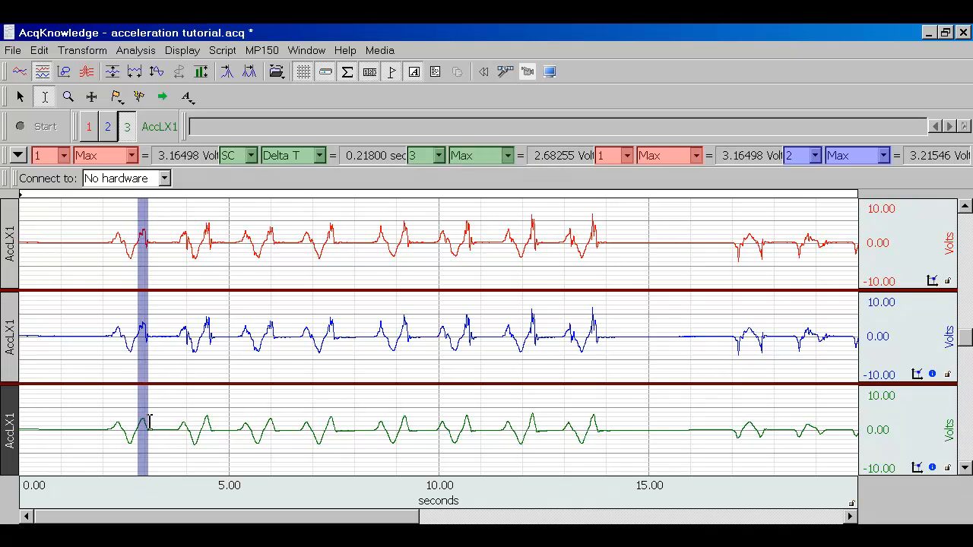
pyautogui.moveTo(212, 446)
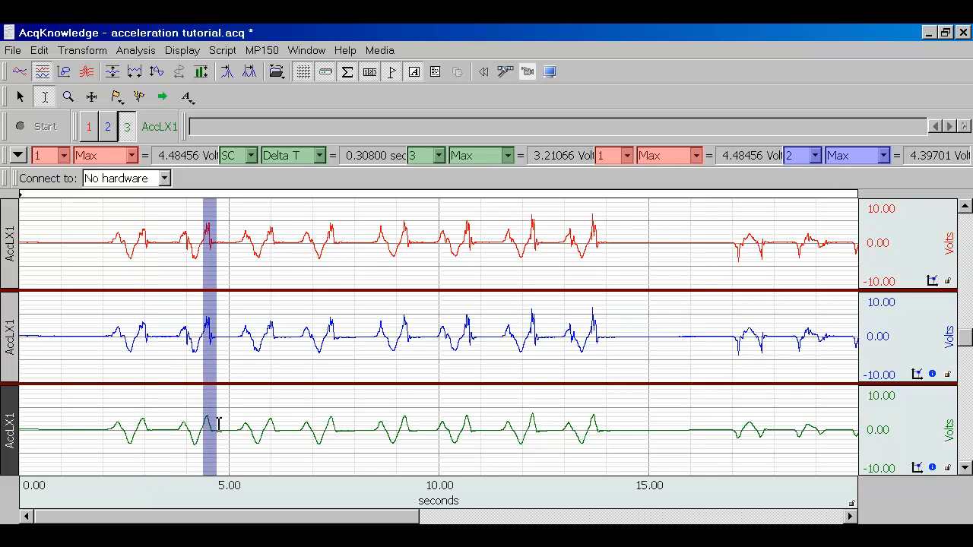
pyautogui.moveTo(213, 426); pyautogui.dragTo(269, 426)
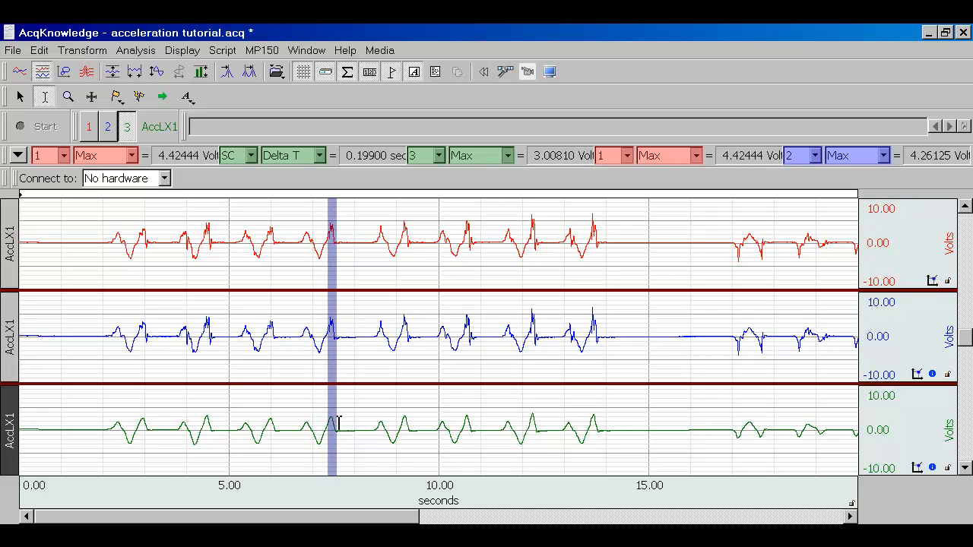
pyautogui.moveTo(339, 407)
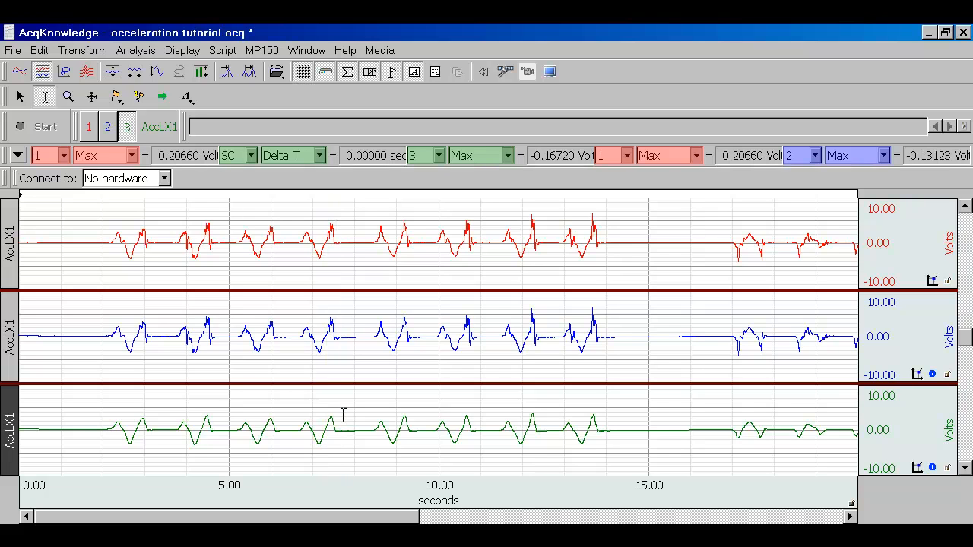
pyautogui.click(344, 414)
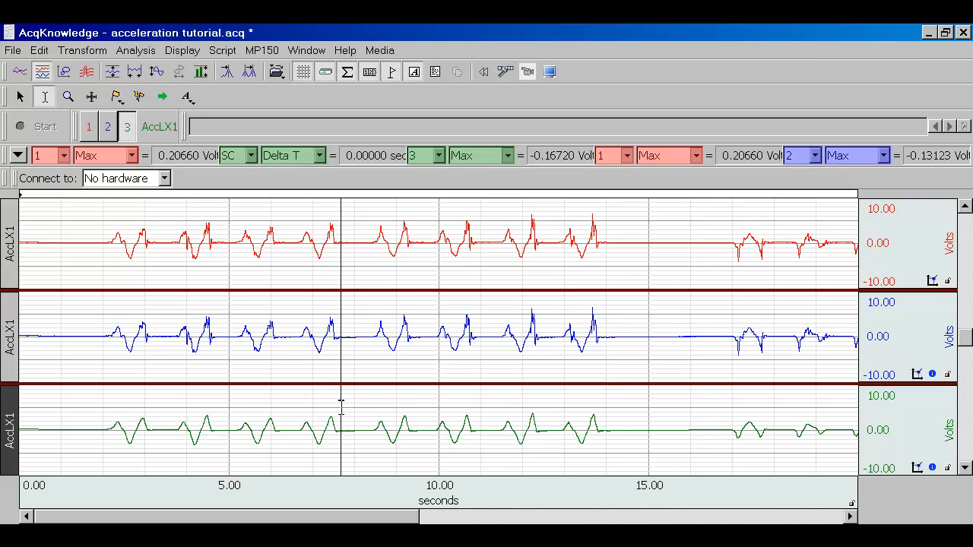
pyautogui.moveTo(84, 50)
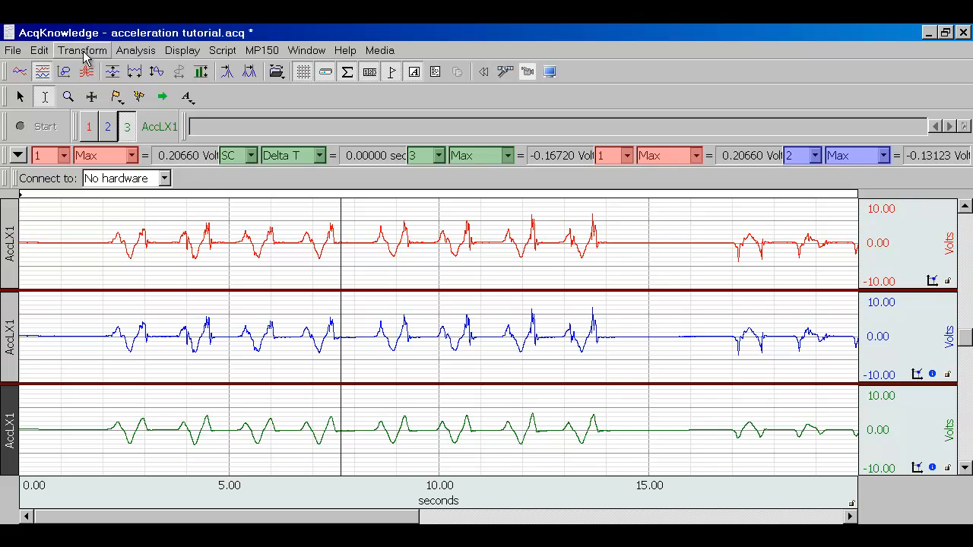
# Step: Run Find Rate on CH3 using Peak Maximum with a 0.2 V threshold
pyautogui.click(135, 50)
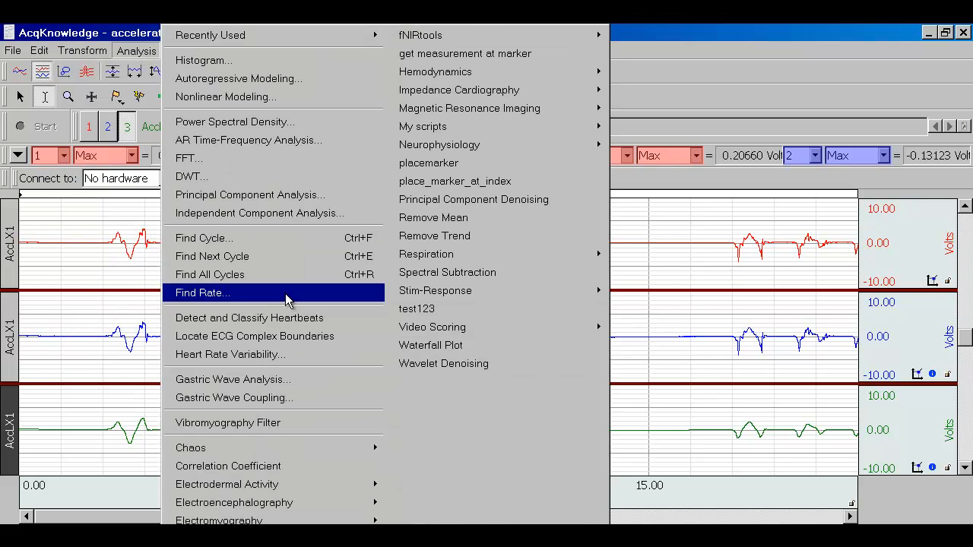
pyautogui.click(202, 292)
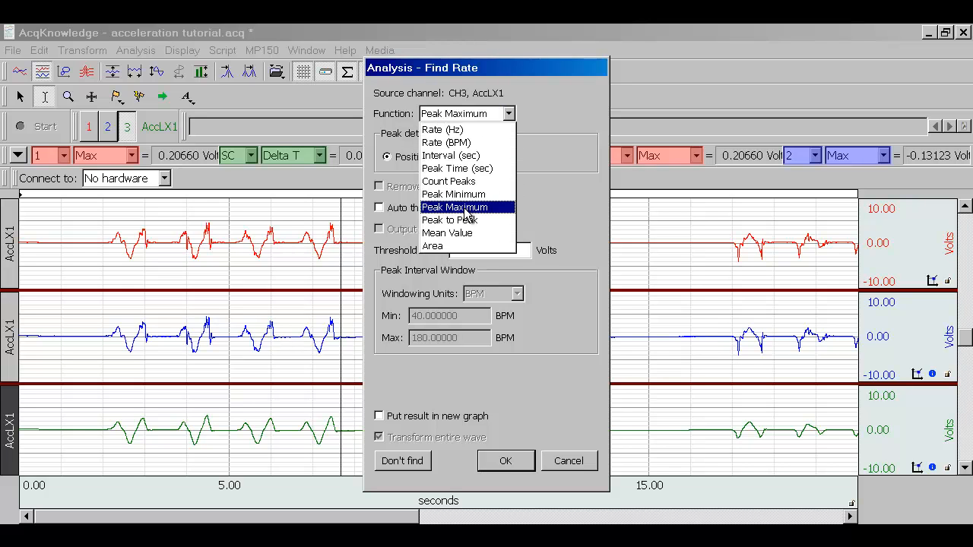
pyautogui.moveTo(555, 213)
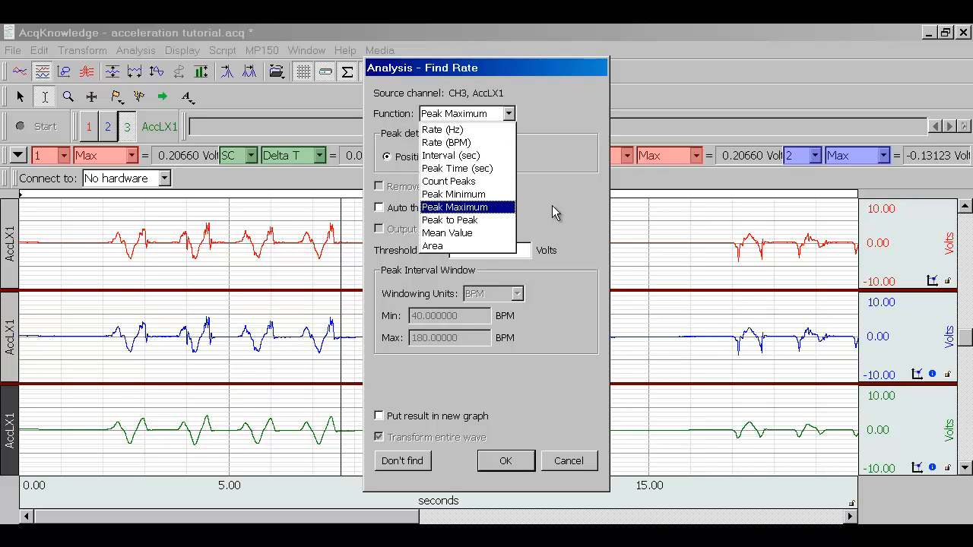
pyautogui.click(453, 206)
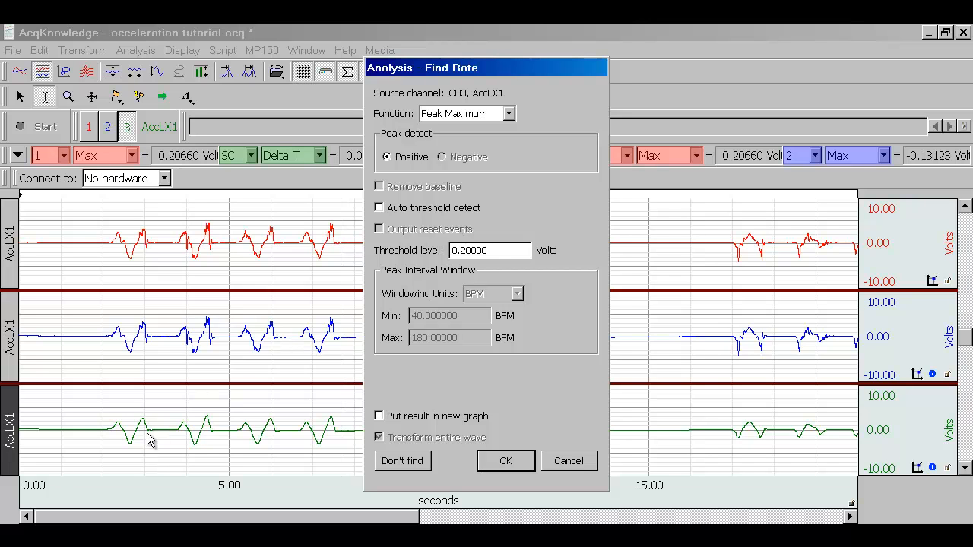
pyautogui.moveTo(390, 441)
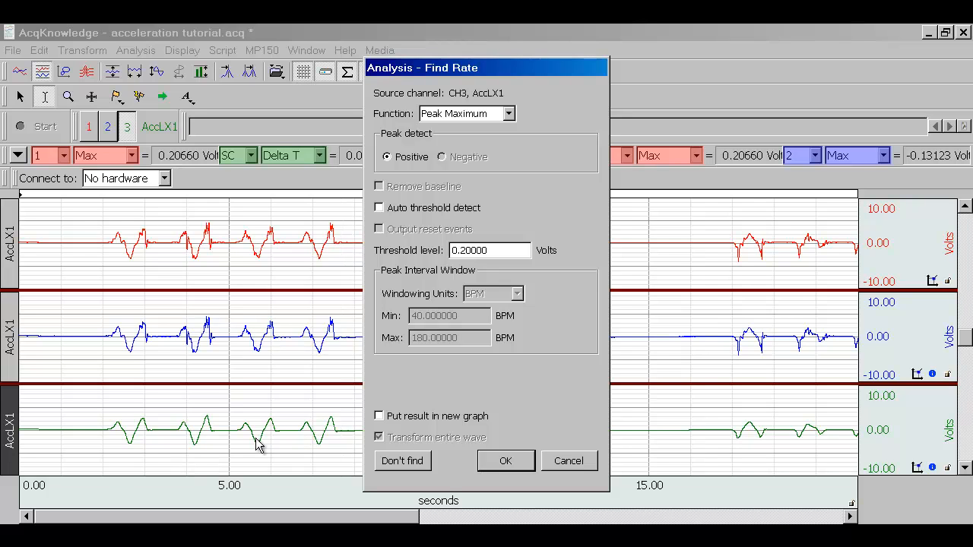
pyautogui.click(502, 250)
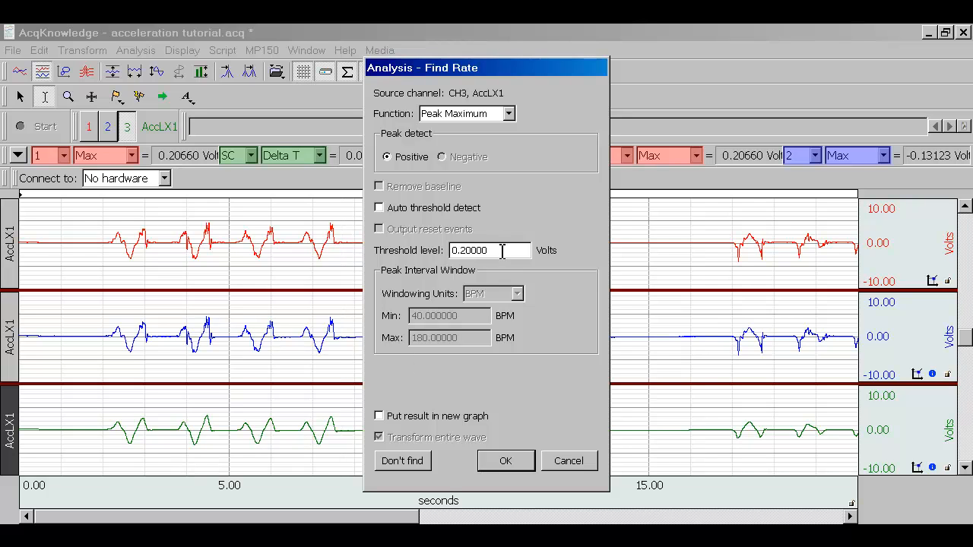
pyautogui.moveTo(501, 250)
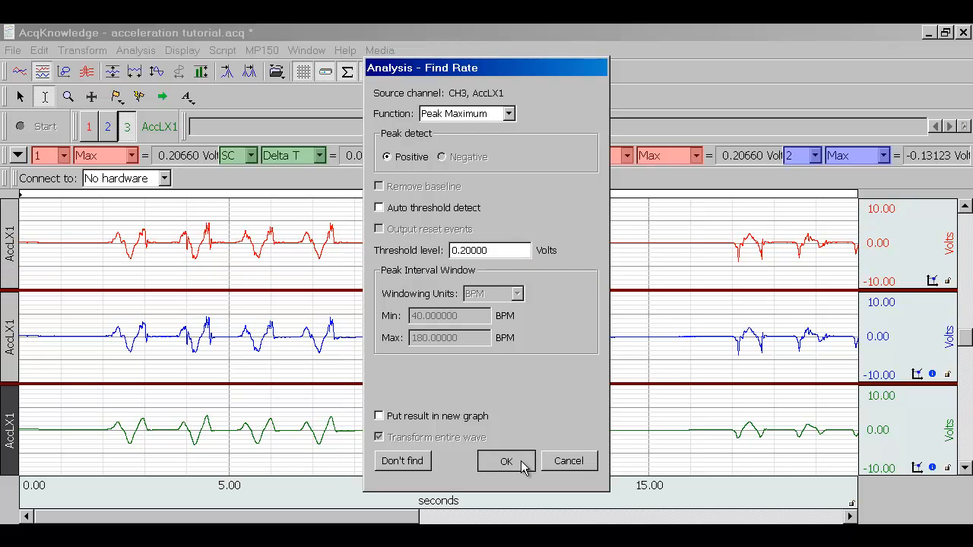
pyautogui.click(506, 460)
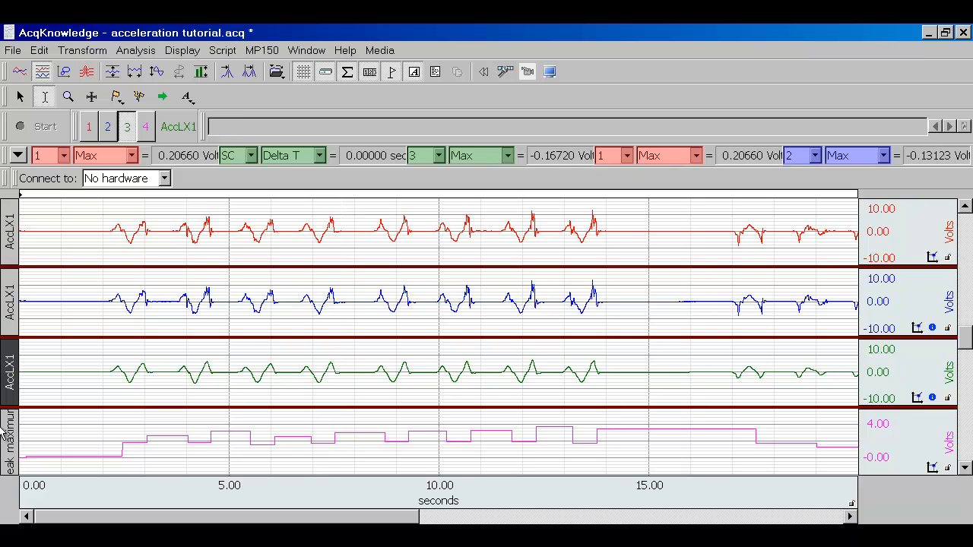
pyautogui.click(145, 126)
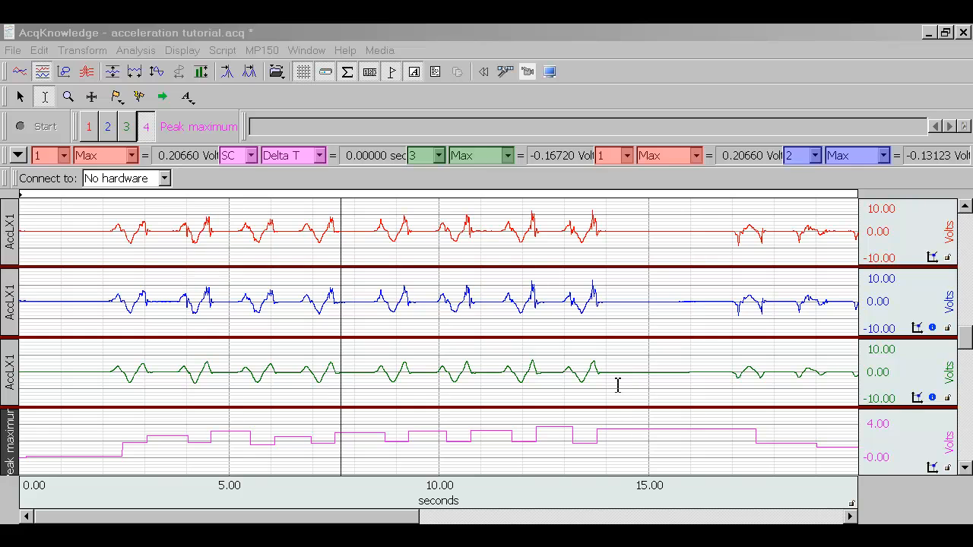
pyautogui.moveTo(602, 386)
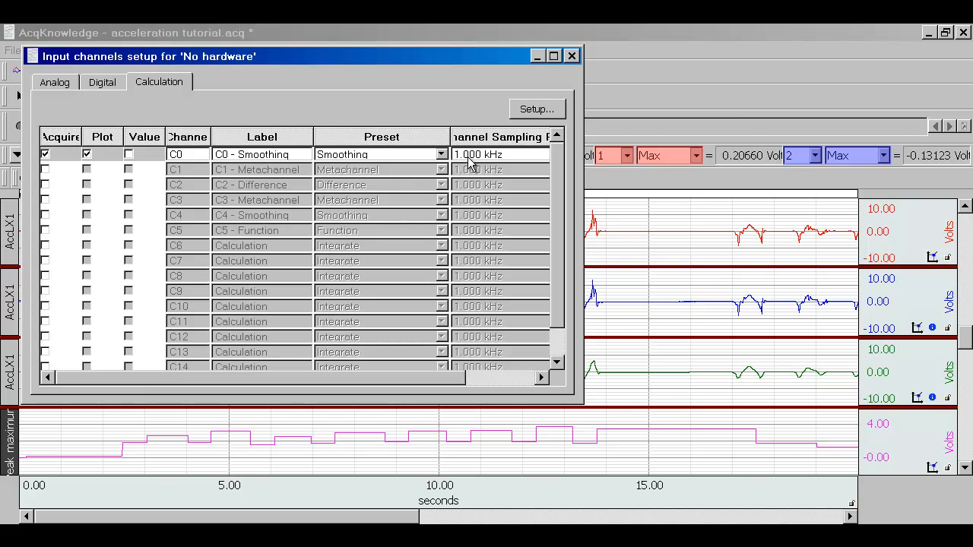
# Step: Set calculation channel C0 to a 0.1 Hz High Pass Filter preset
pyautogui.click(442, 155)
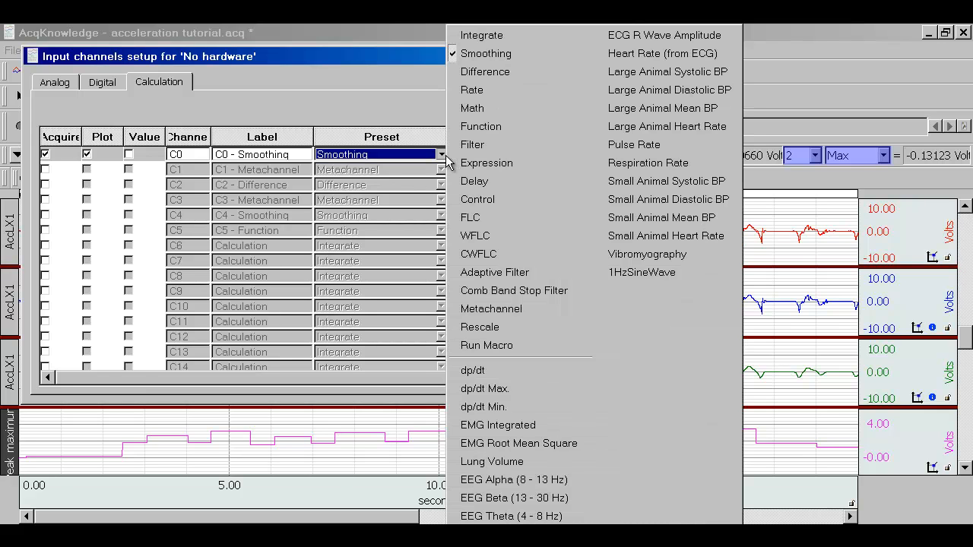
pyautogui.moveTo(566, 68)
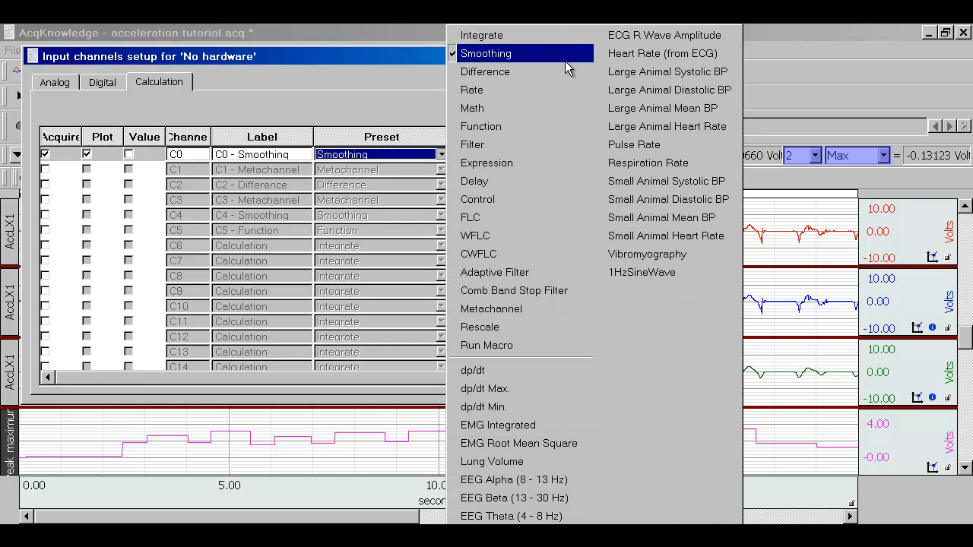
pyautogui.moveTo(495, 174)
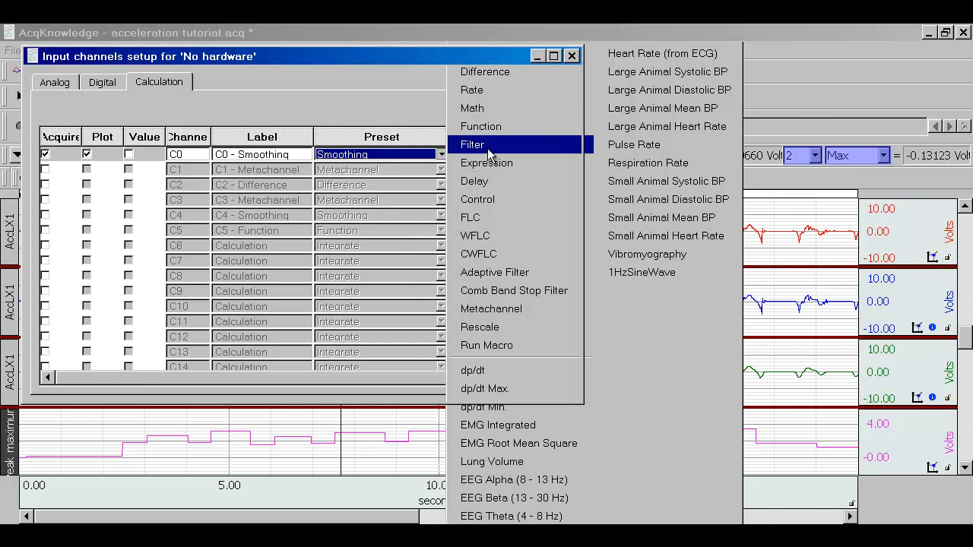
pyautogui.click(472, 144)
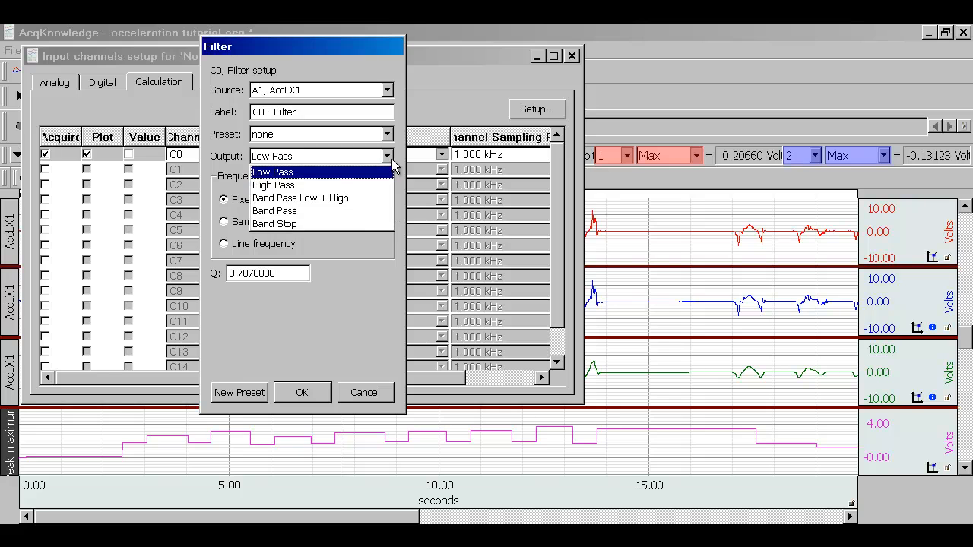
pyautogui.click(273, 184)
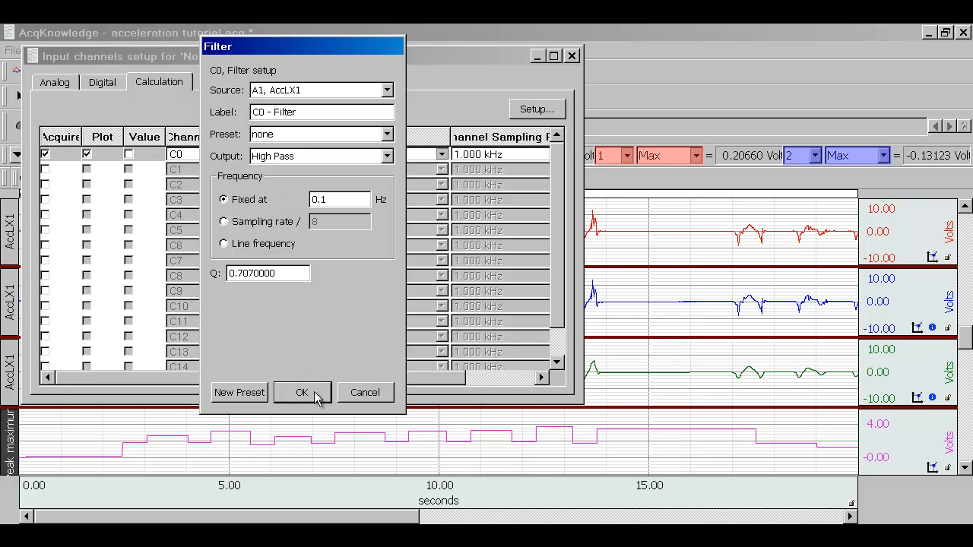
pyautogui.click(302, 392)
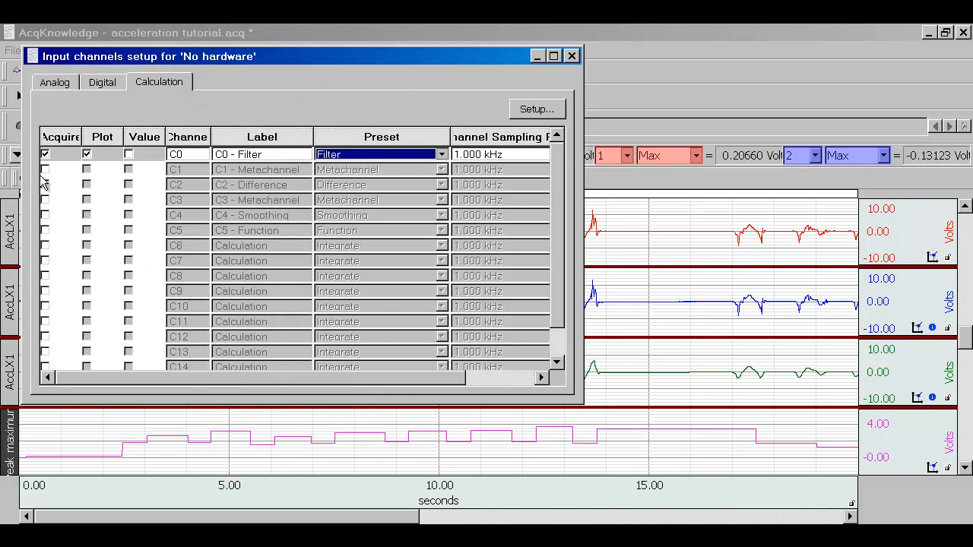
# Step: Enable C1 as a 100-sample Smoothing of the C0 - Filter channel
pyautogui.click(45, 169)
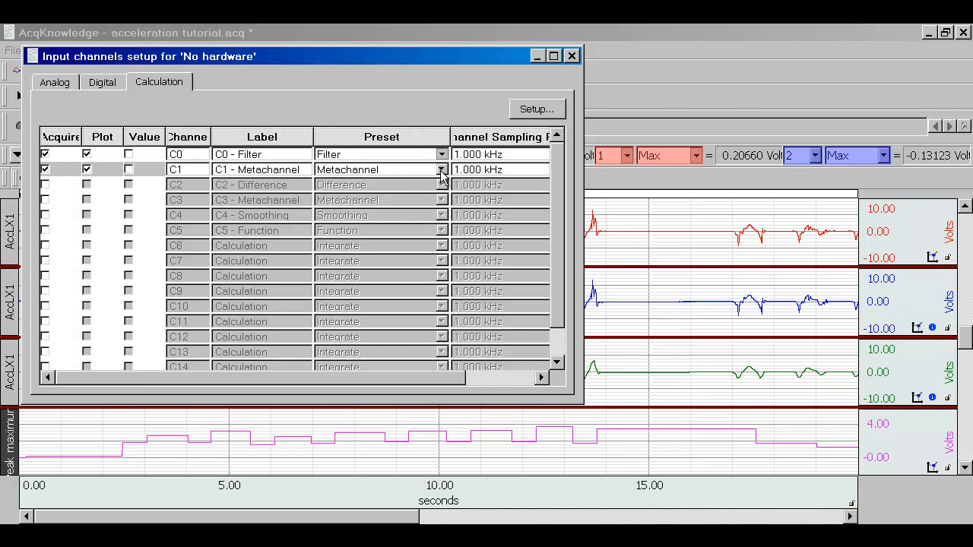
pyautogui.click(441, 170)
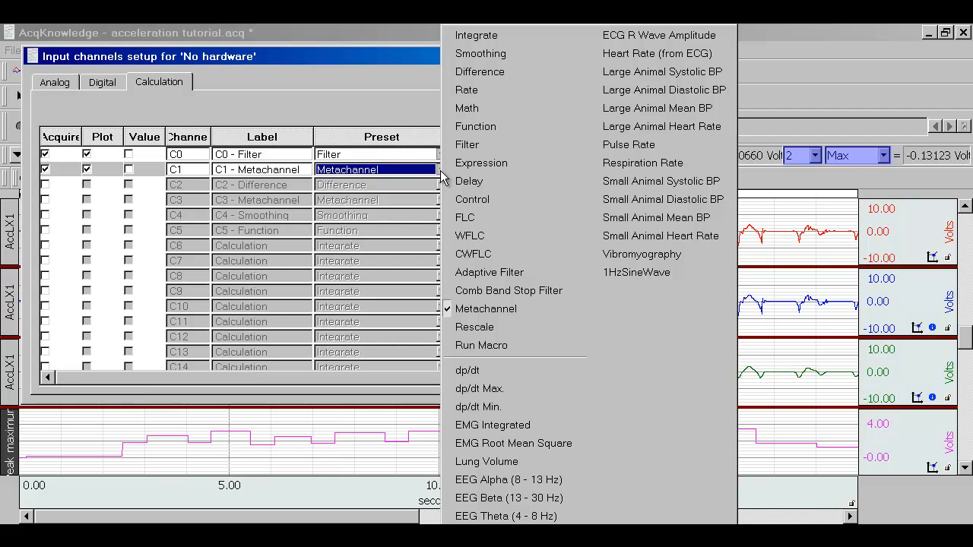
pyautogui.click(480, 53)
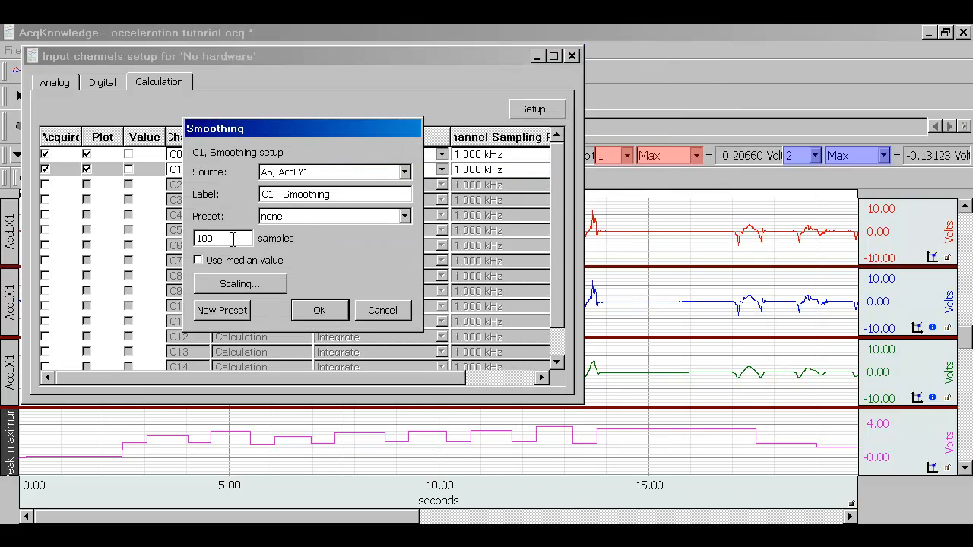
pyautogui.click(403, 172)
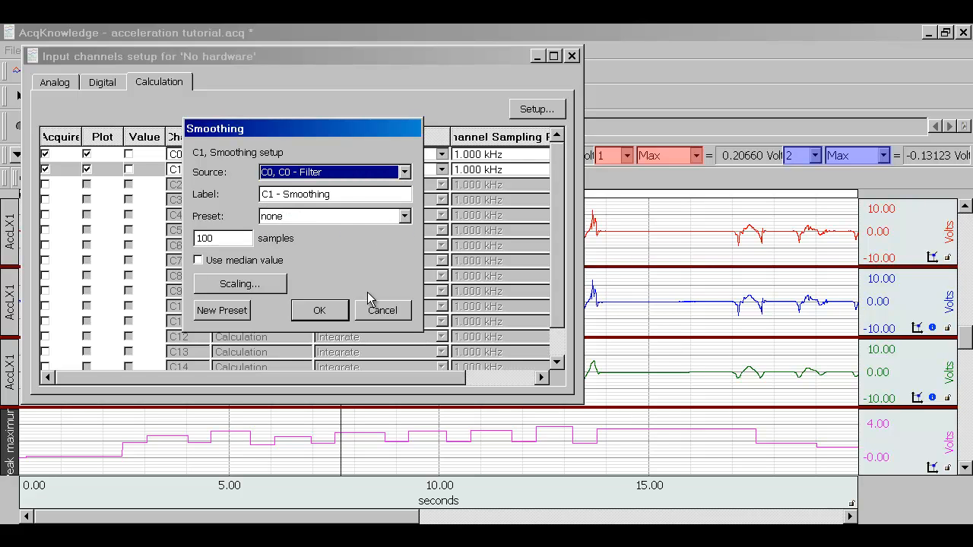
pyautogui.click(319, 310)
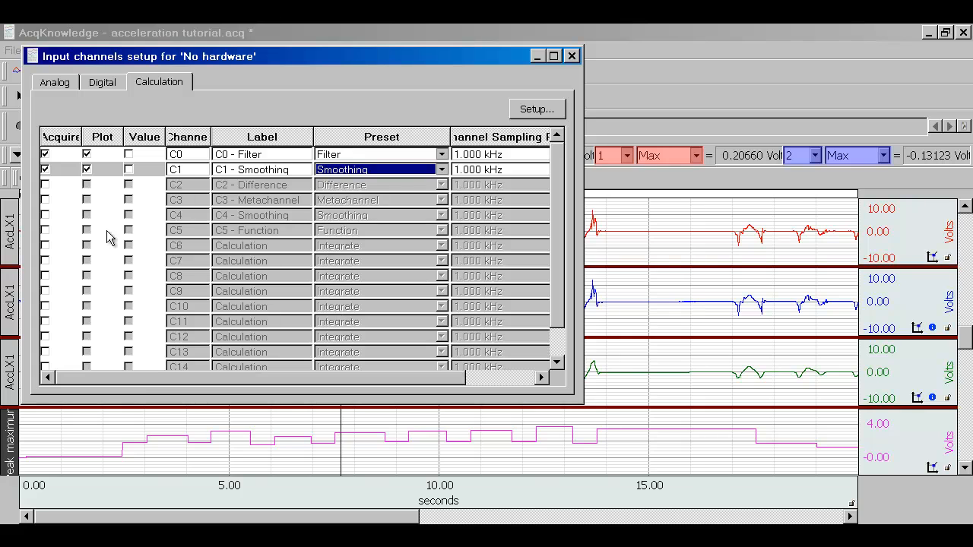
# Step: Enable and plot C2 as a Peak Maximum Rate of C1 - Smoothing, with its threshold set
pyautogui.click(45, 184)
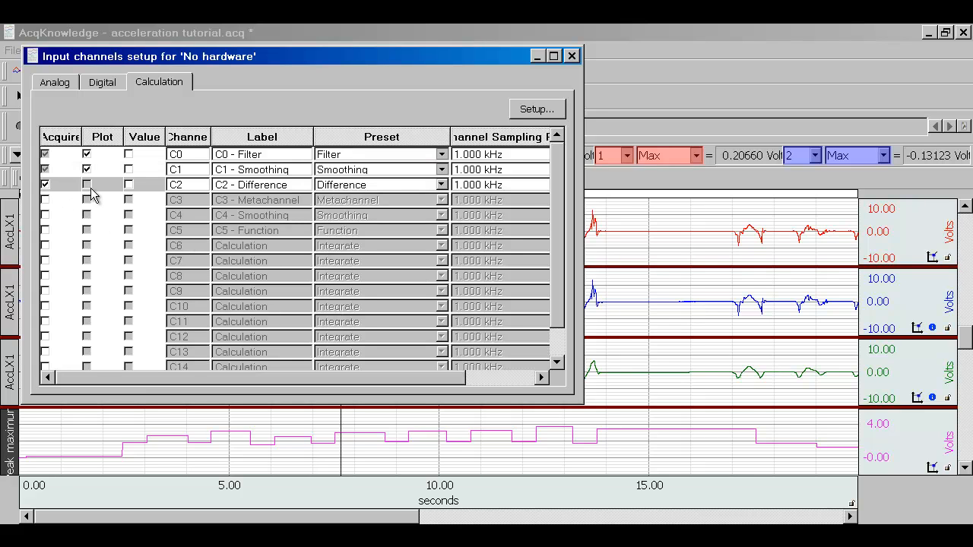
pyautogui.click(441, 184)
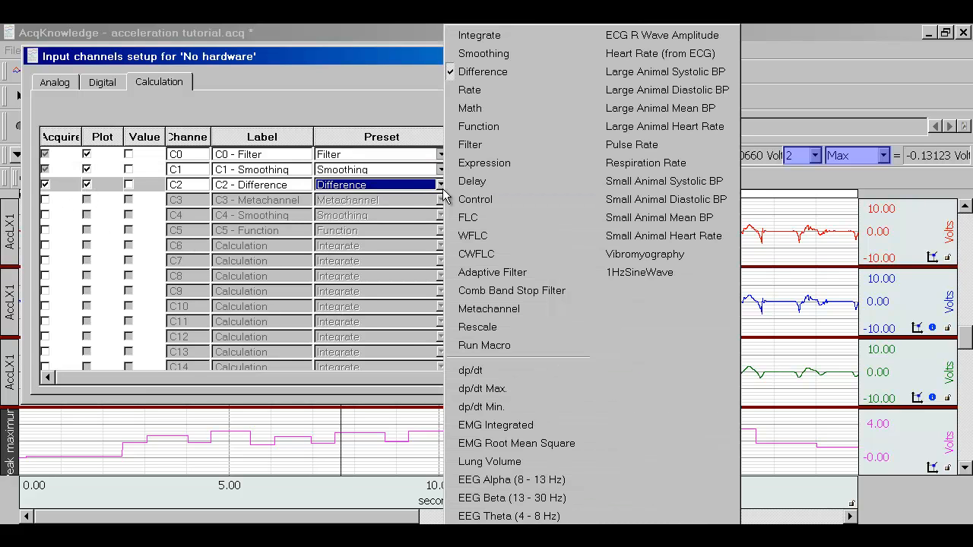
pyautogui.click(469, 90)
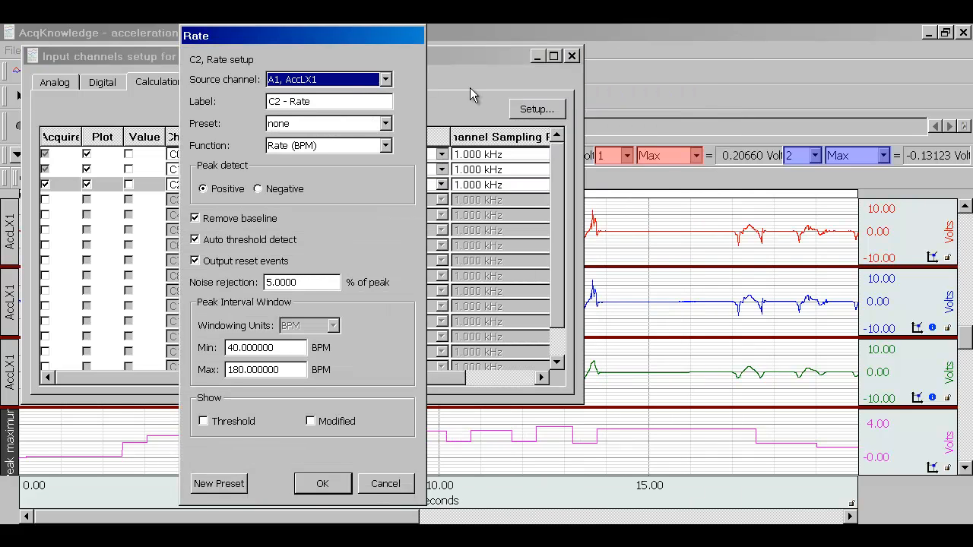
pyautogui.click(386, 79)
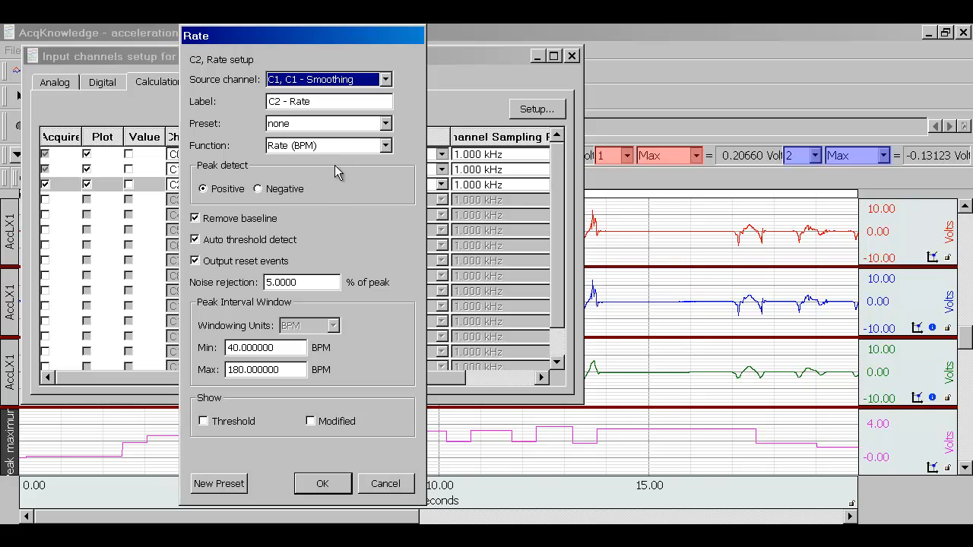
pyautogui.moveTo(375, 154)
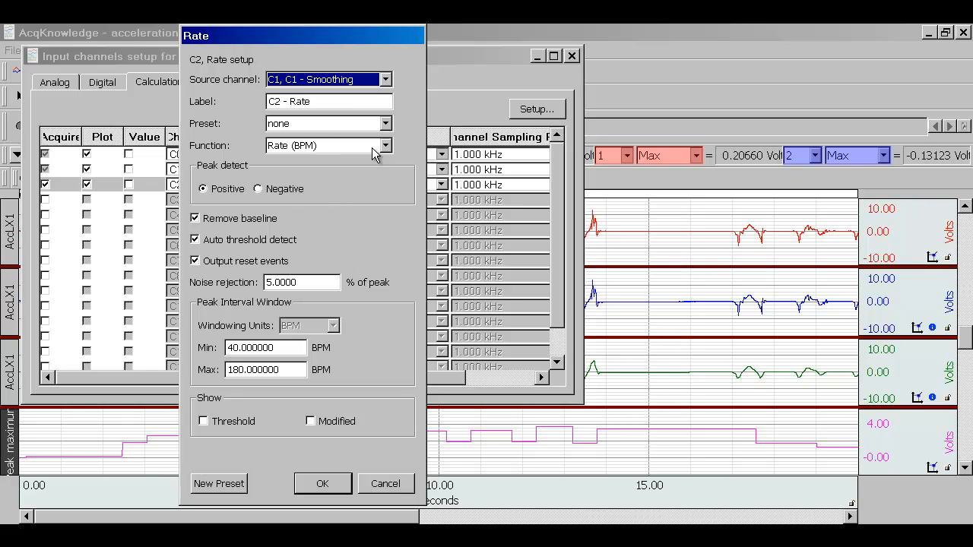
pyautogui.click(384, 145)
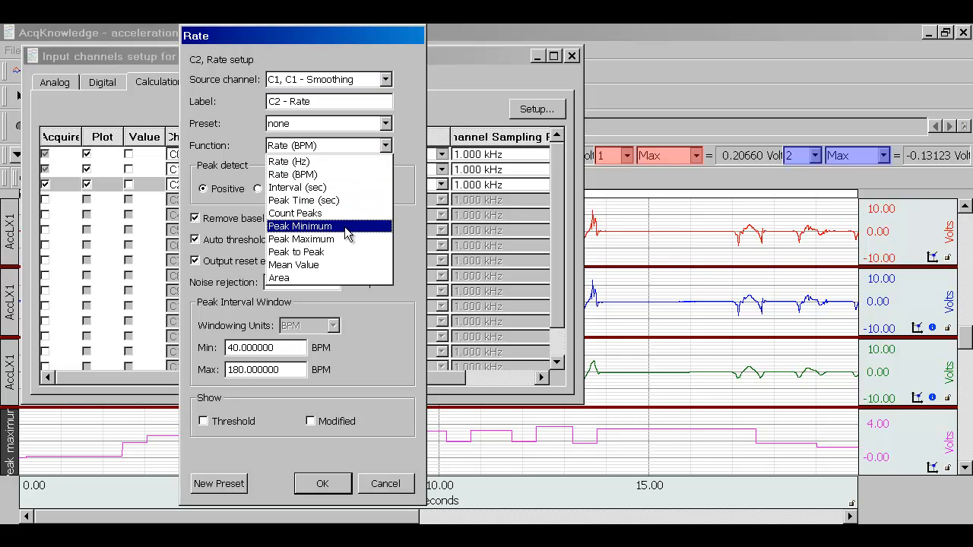
pyautogui.click(301, 238)
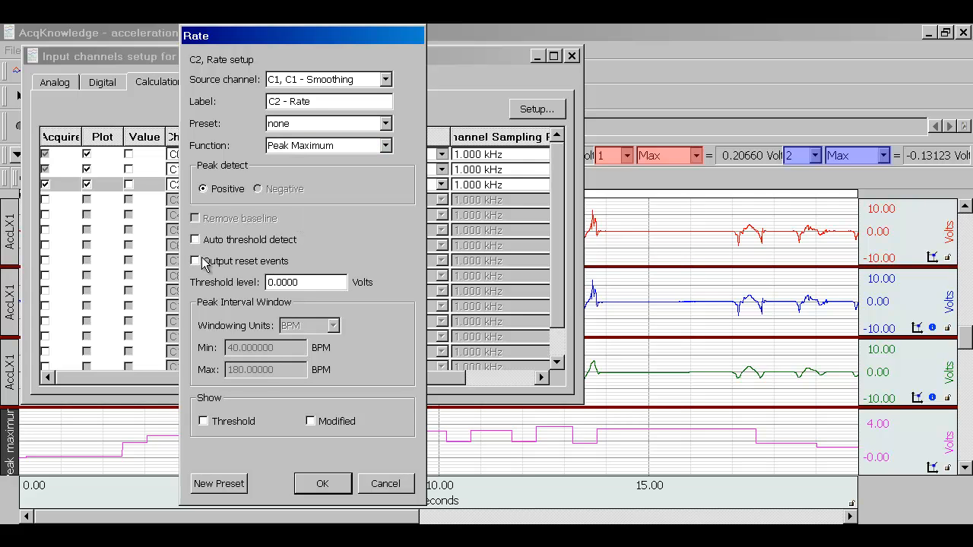
pyautogui.click(304, 283)
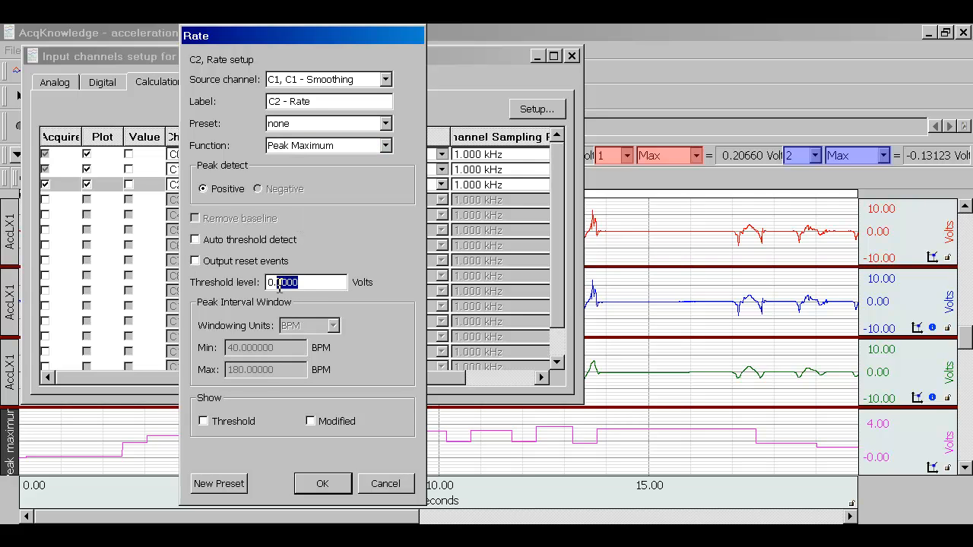
pyautogui.click(323, 484)
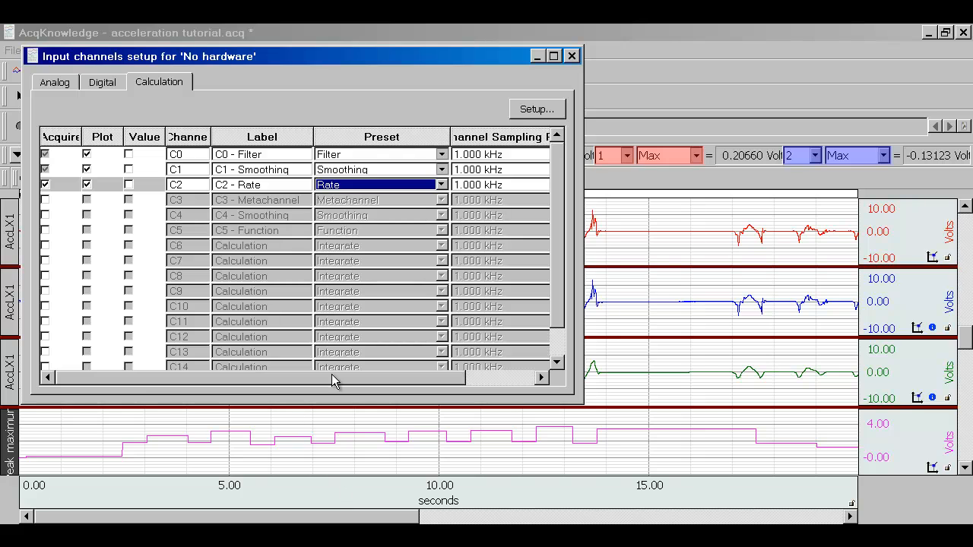
pyautogui.moveTo(646, 55)
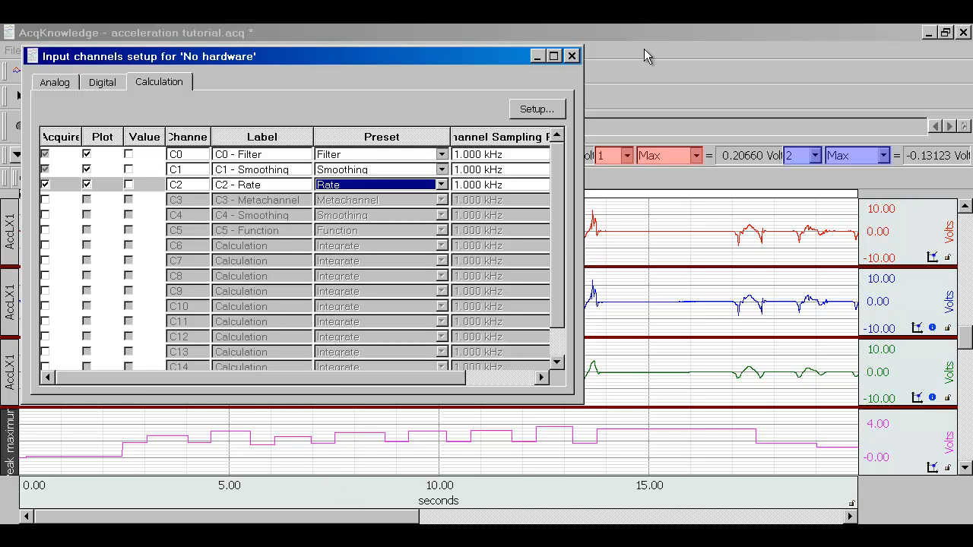
pyautogui.moveTo(925, 79)
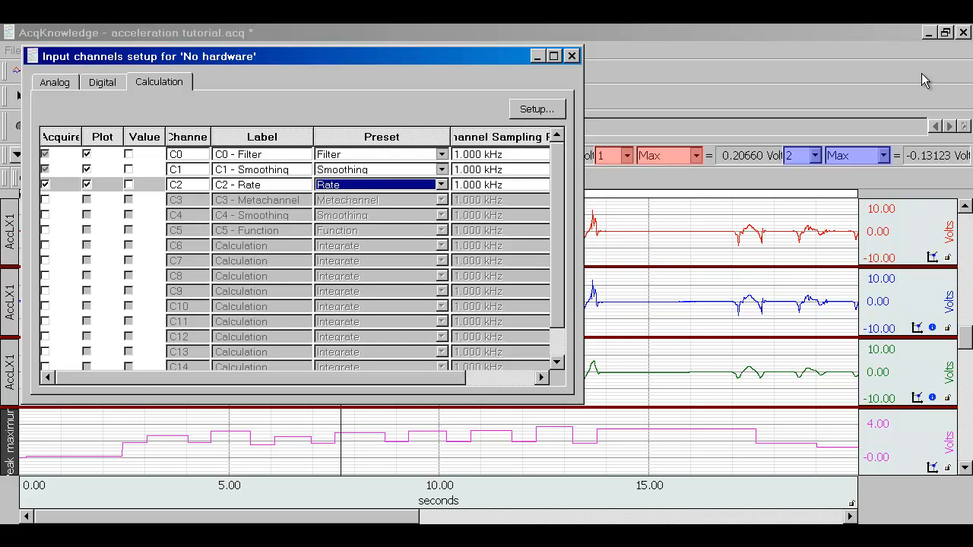
pyautogui.moveTo(662, 459)
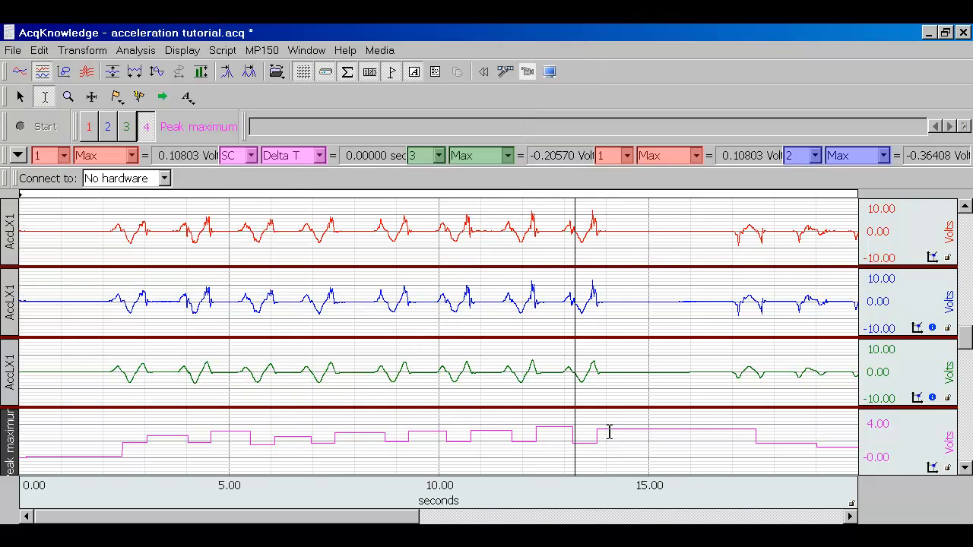
pyautogui.moveTo(716, 426)
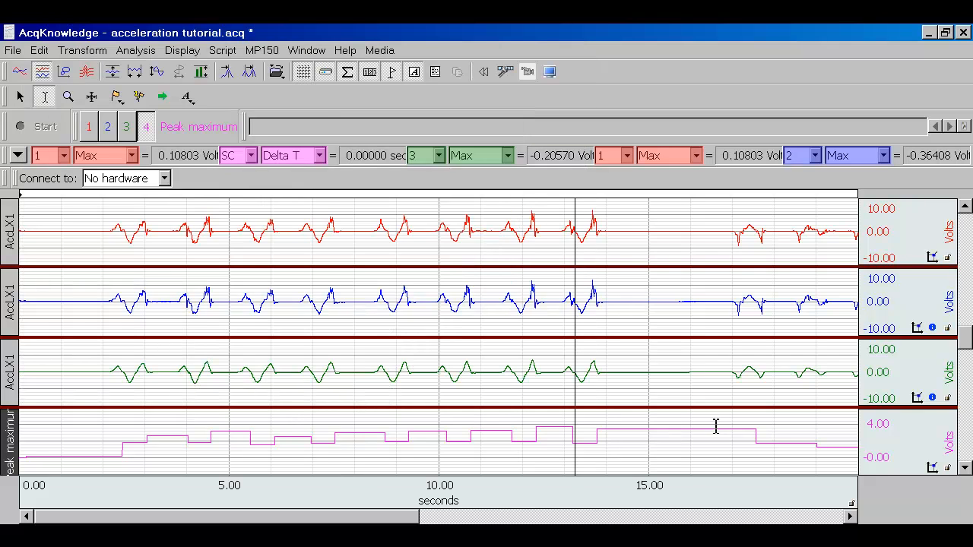